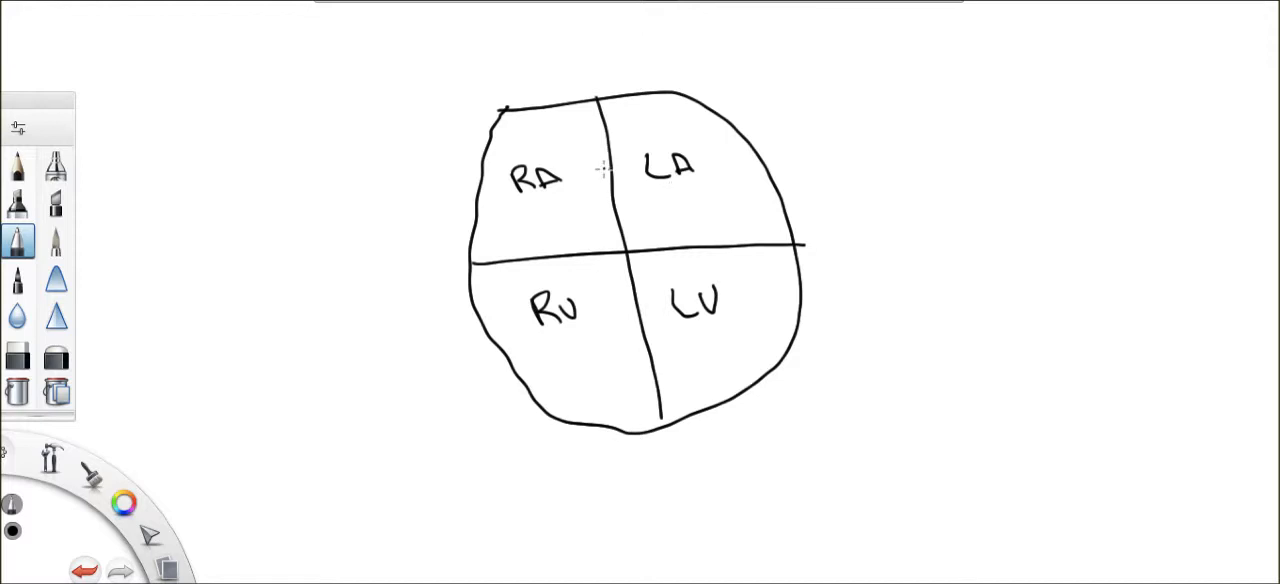
mouse_move(546, 72)
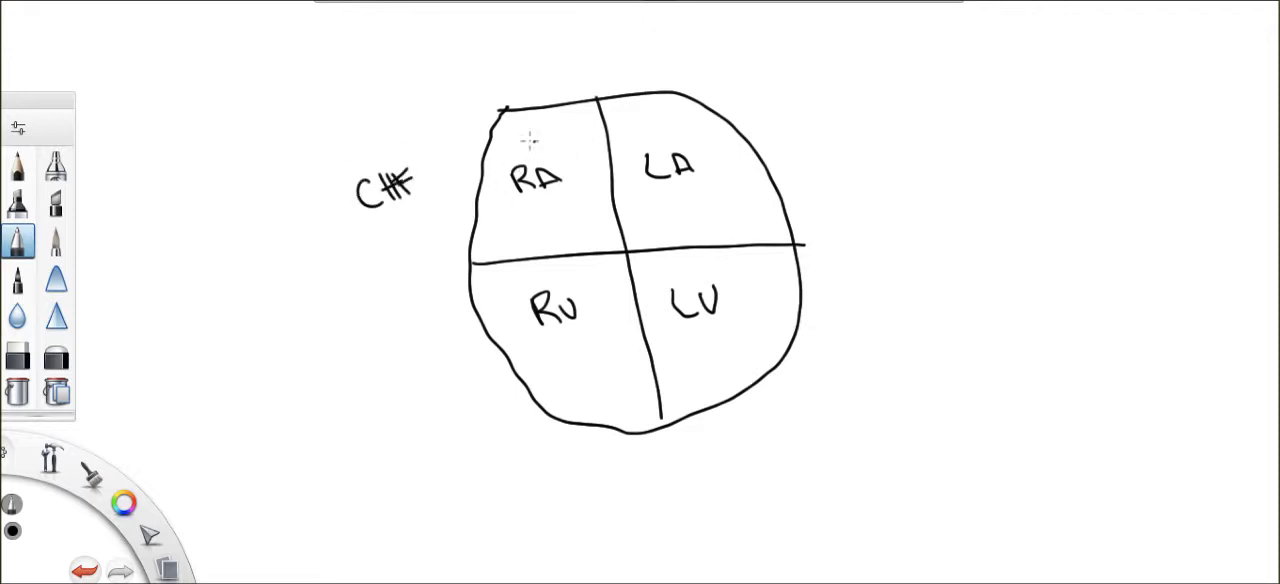
mouse_move(540, 155)
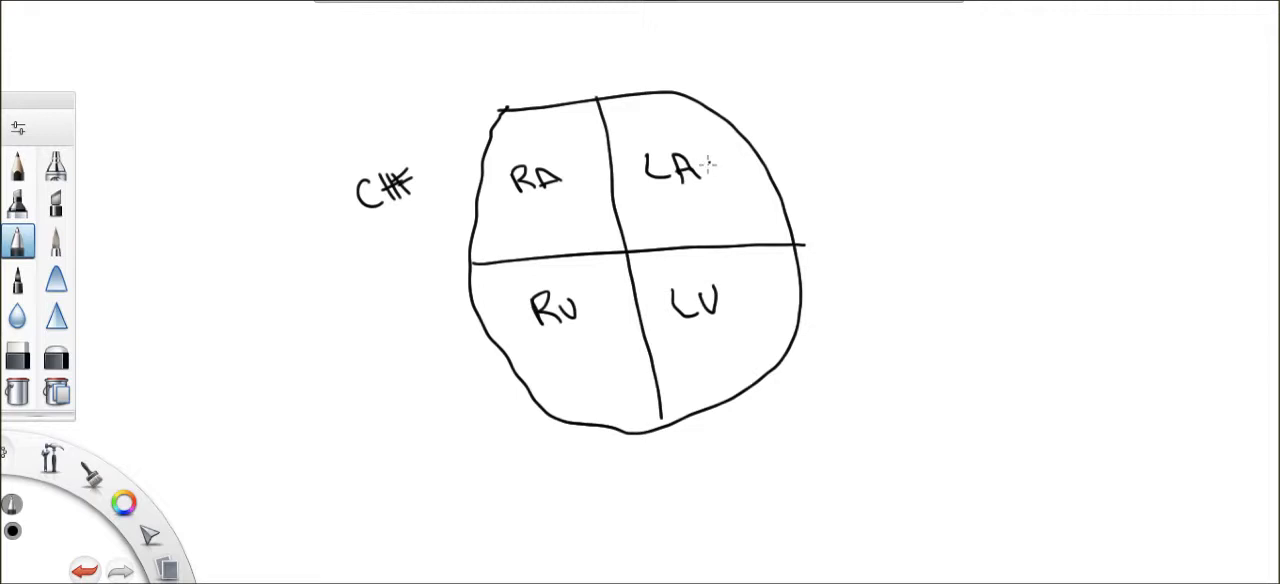
Step: Draw the pulmonary vein into the left atrium, an arrow down toward the ventricle, and extend the vein right
drag(710, 165, 820, 125)
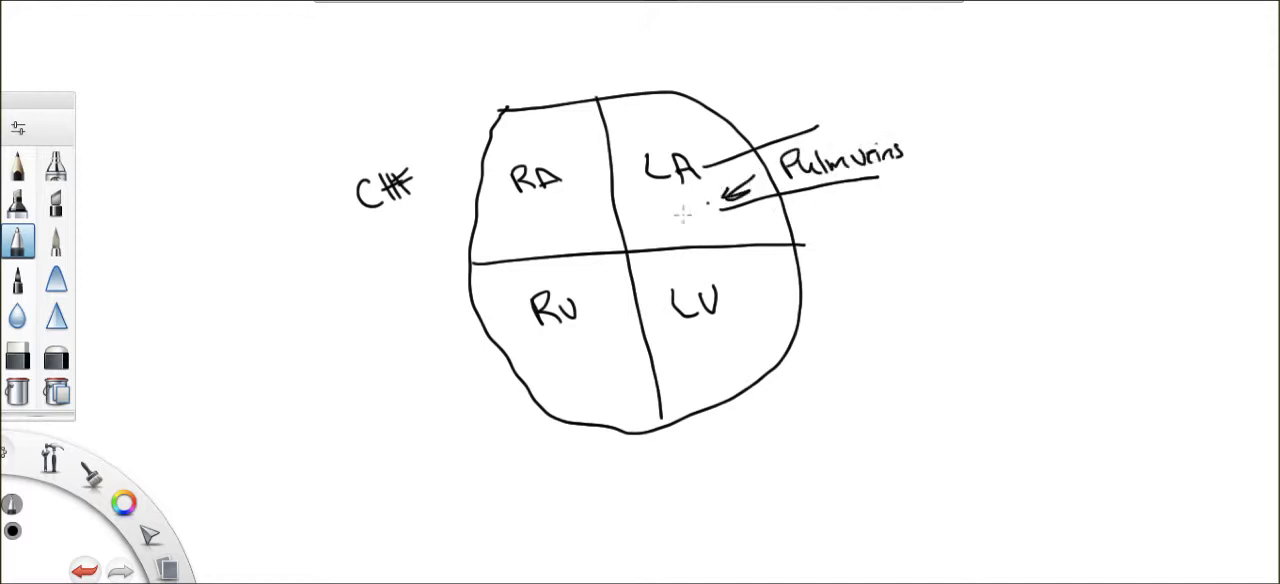
drag(700, 215, 670, 240)
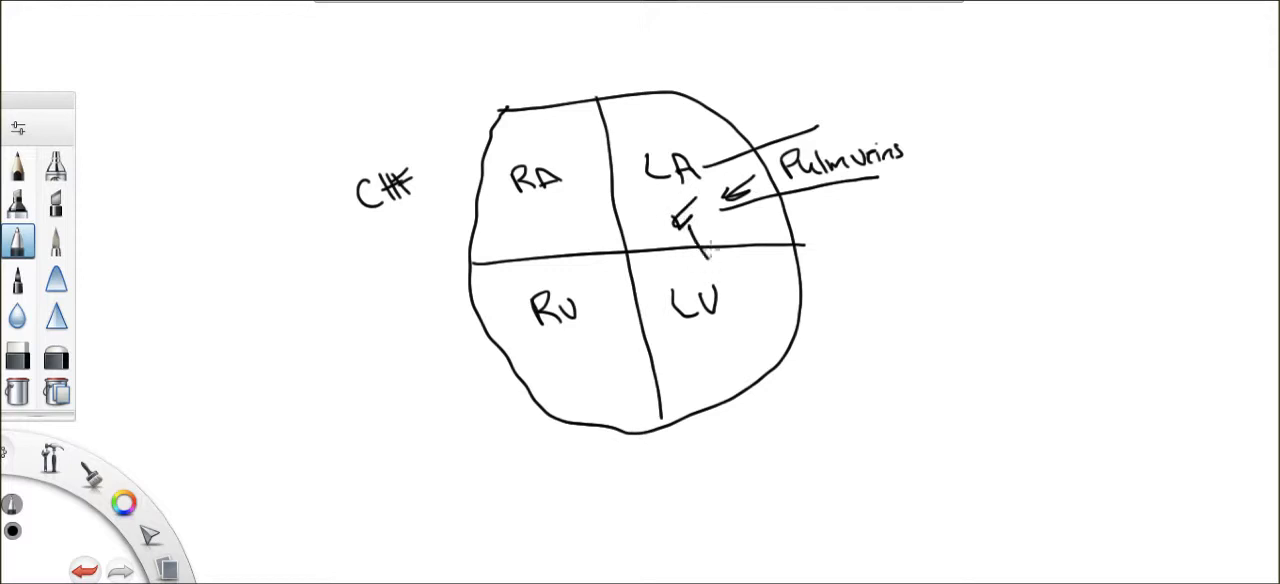
drag(715, 260, 735, 305)
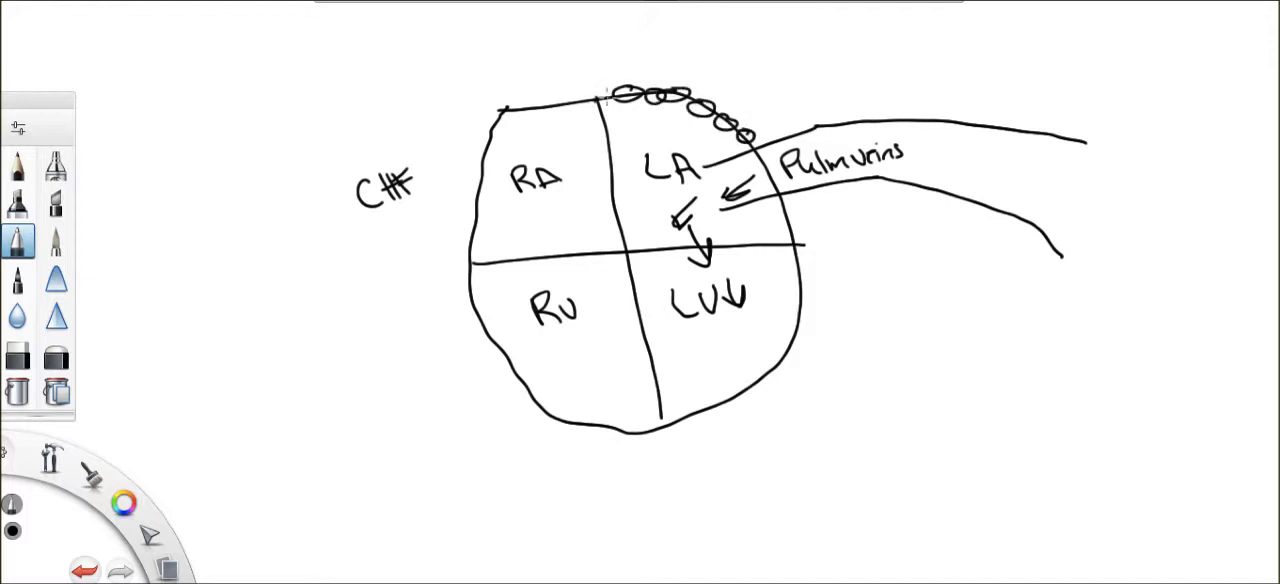
Step: Add a downward arrow in the left atrium and strokes showing blood backing up toward the lungs
click(785, 210)
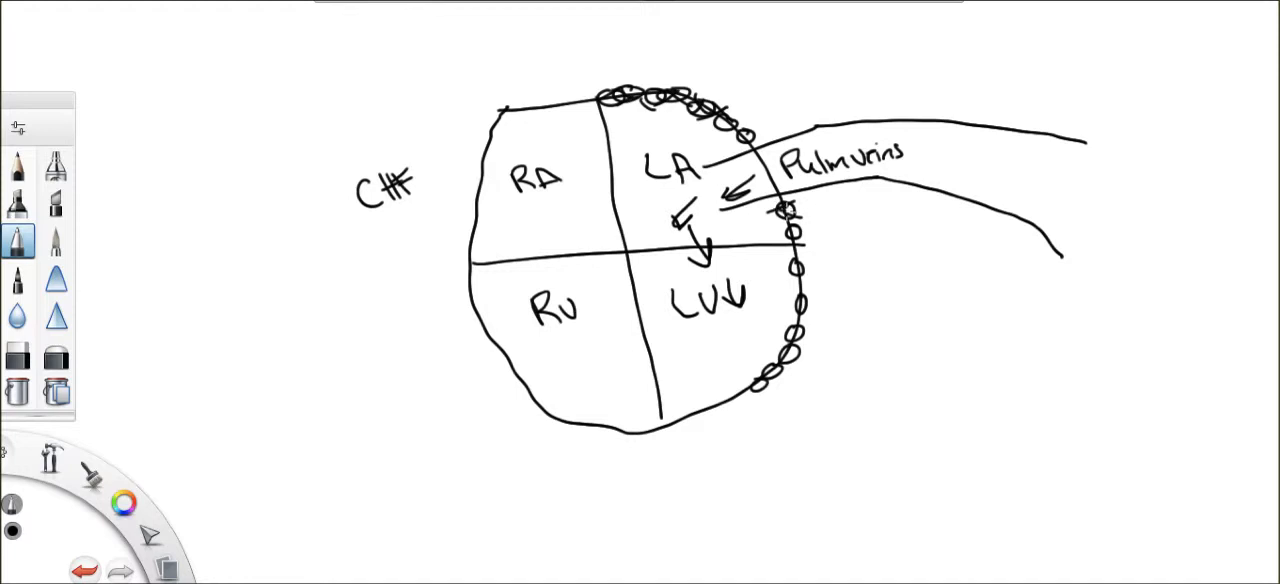
drag(778, 222, 810, 210)
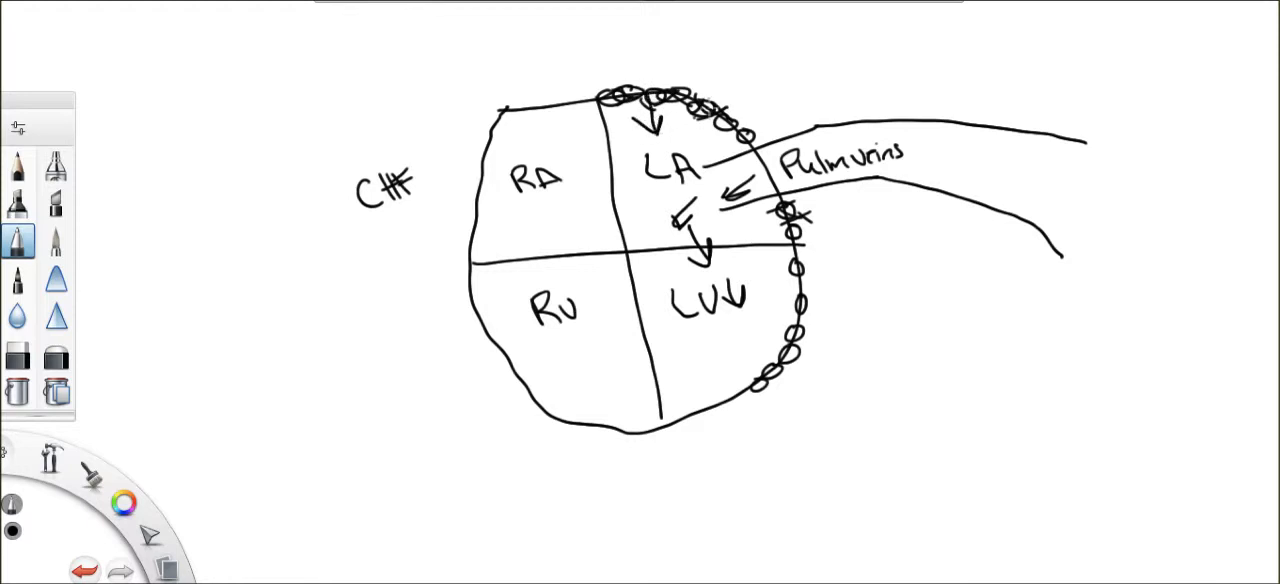
drag(640, 110, 700, 130)
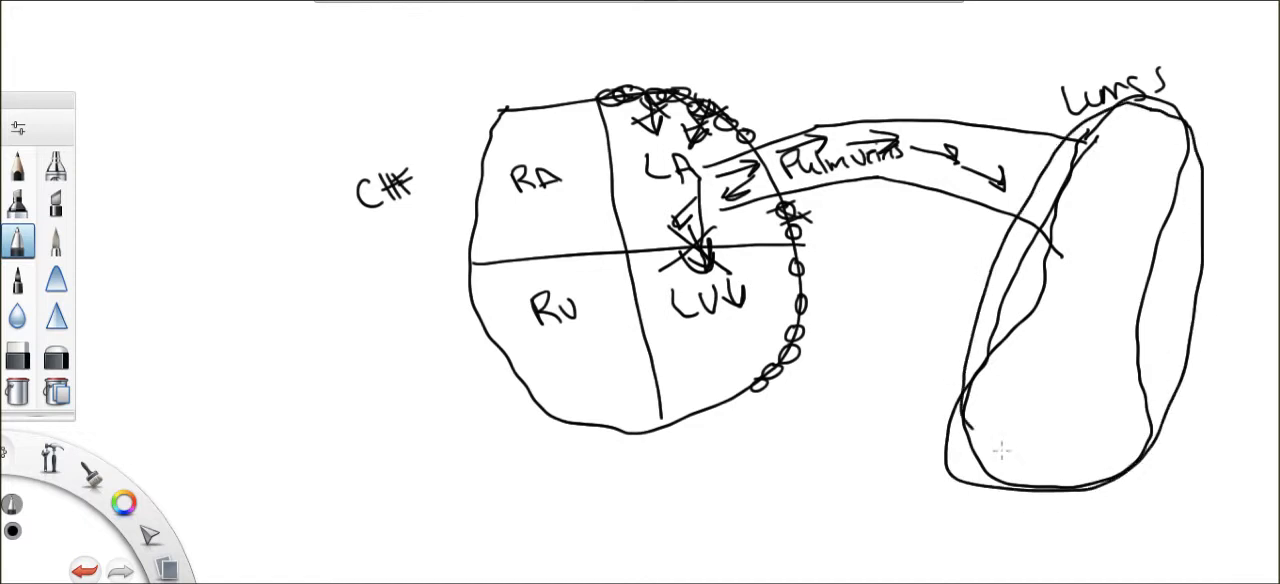
Step: Draw downward arrows inside the lungs and sketch a capillary with an alveolus below the heart
drag(970, 430, 1160, 410)
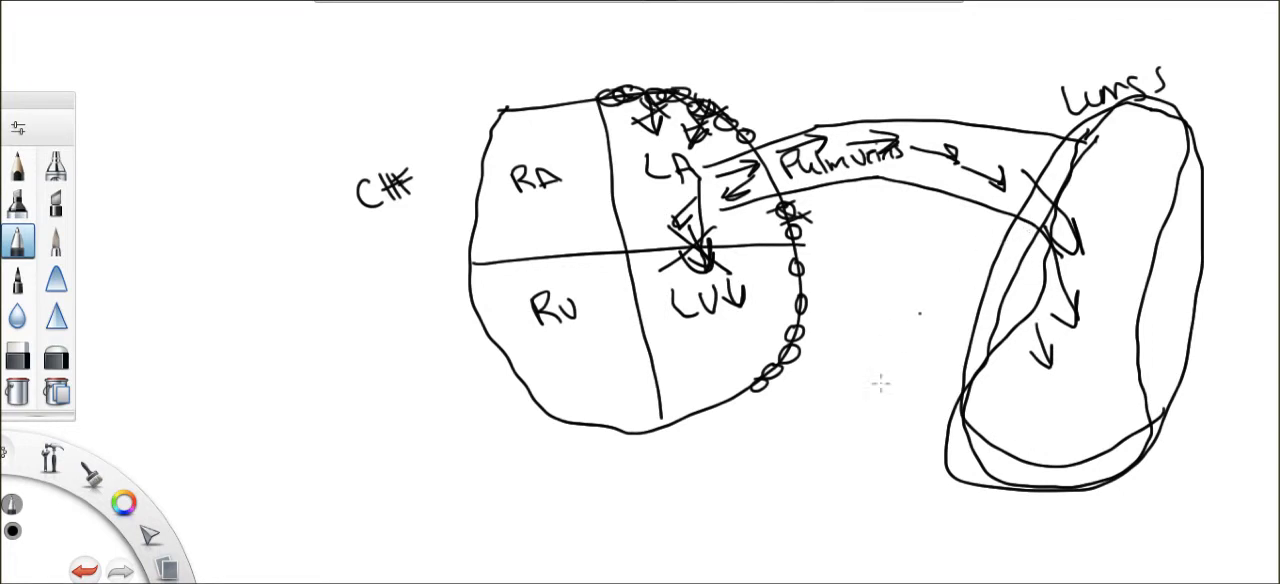
drag(641, 489, 878, 435)
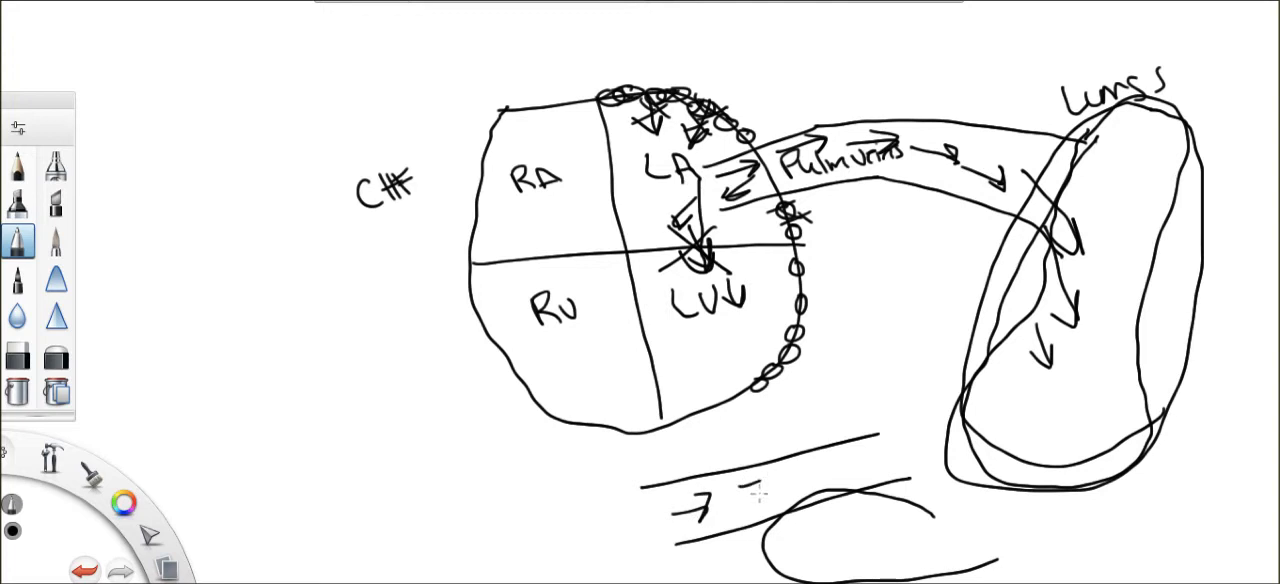
Step: Draw rightward flow arrows along the capillary and downward strokes leaking into the alveolus
drag(760, 480, 850, 460)
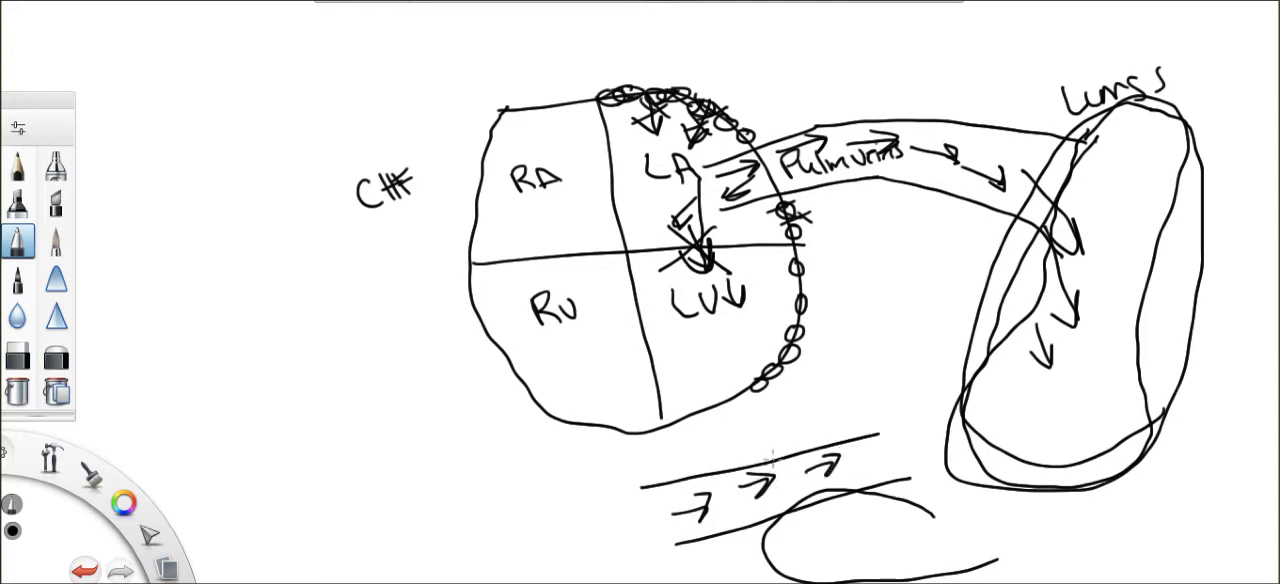
drag(790, 460, 810, 525)
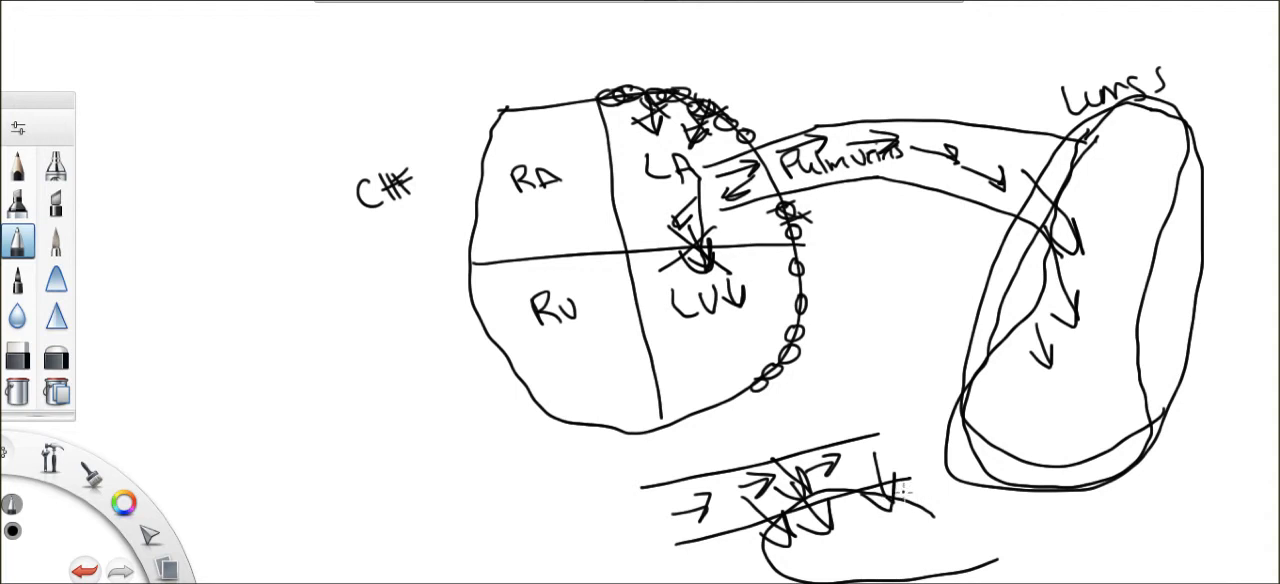
mouse_move(390, 490)
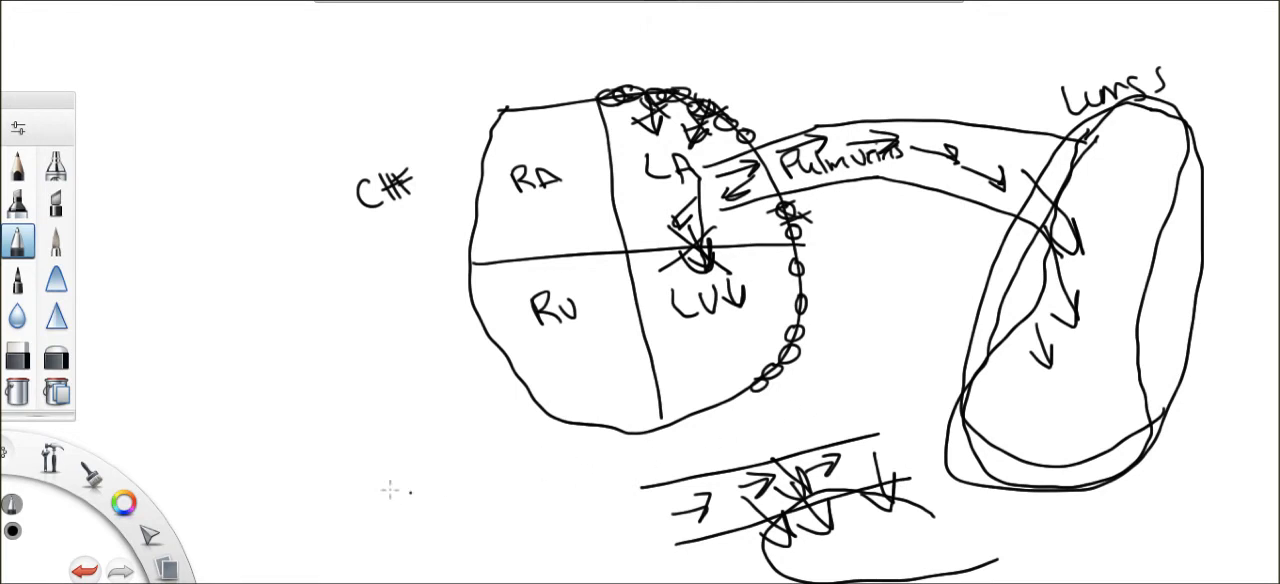
Step: Write the label 'Pulm edema' beside the capillary-and-alveolus sketch
text(Pulm)
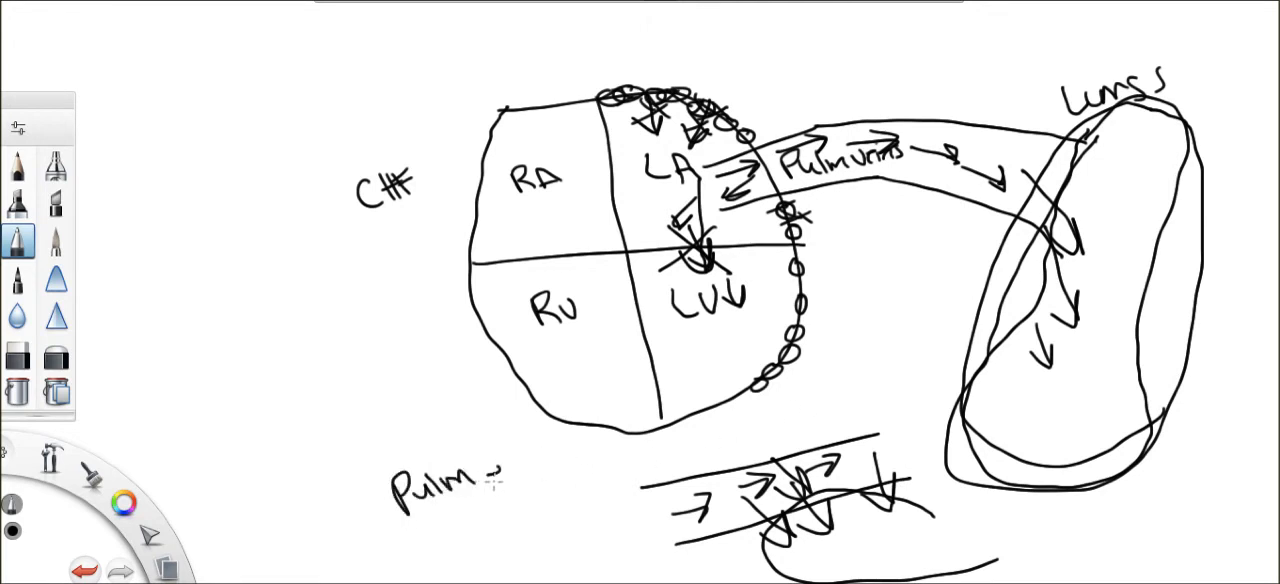
text(edema)
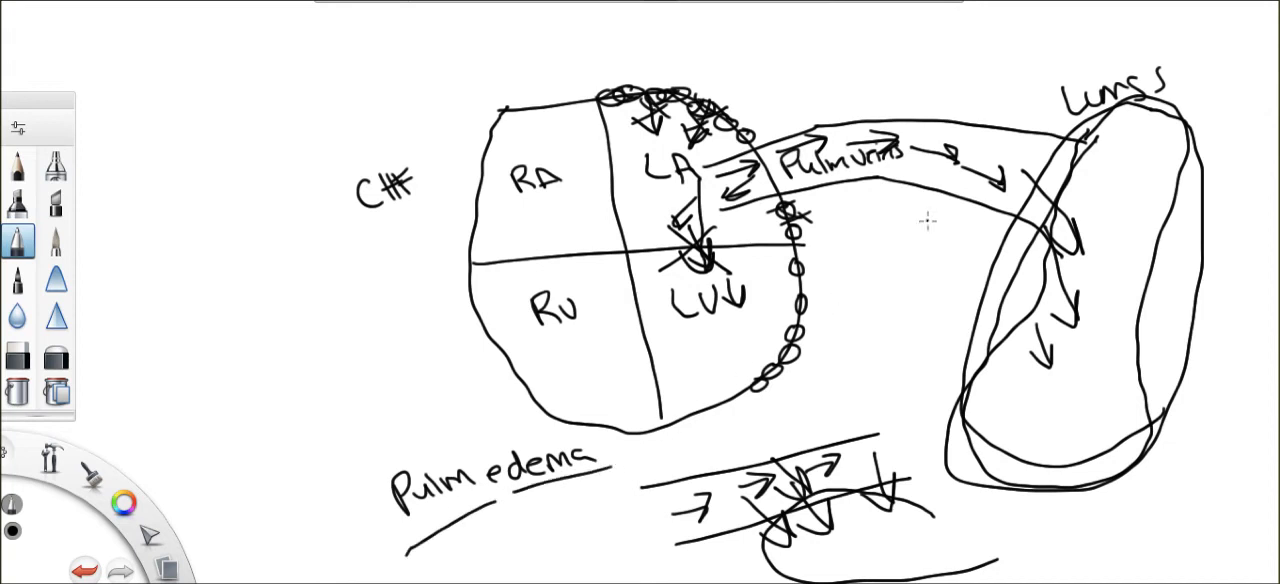
mouse_move(205, 285)
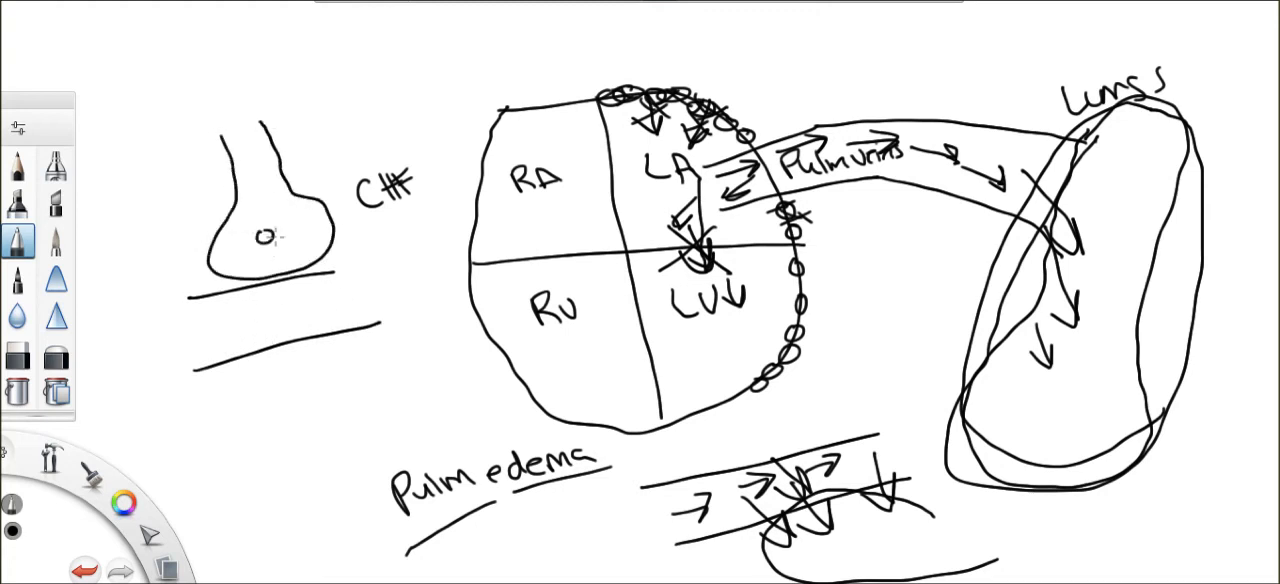
Step: Write 'O2 CO2' in the alveolus and circle the SOB label below it
text(O2 CO2)
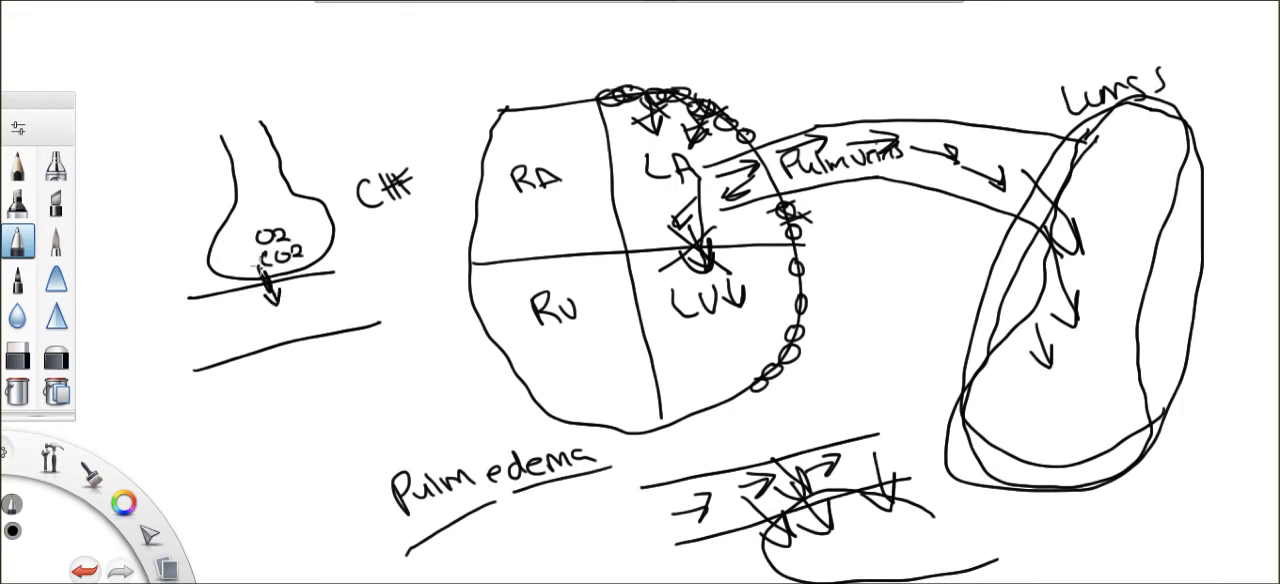
mouse_move(225, 340)
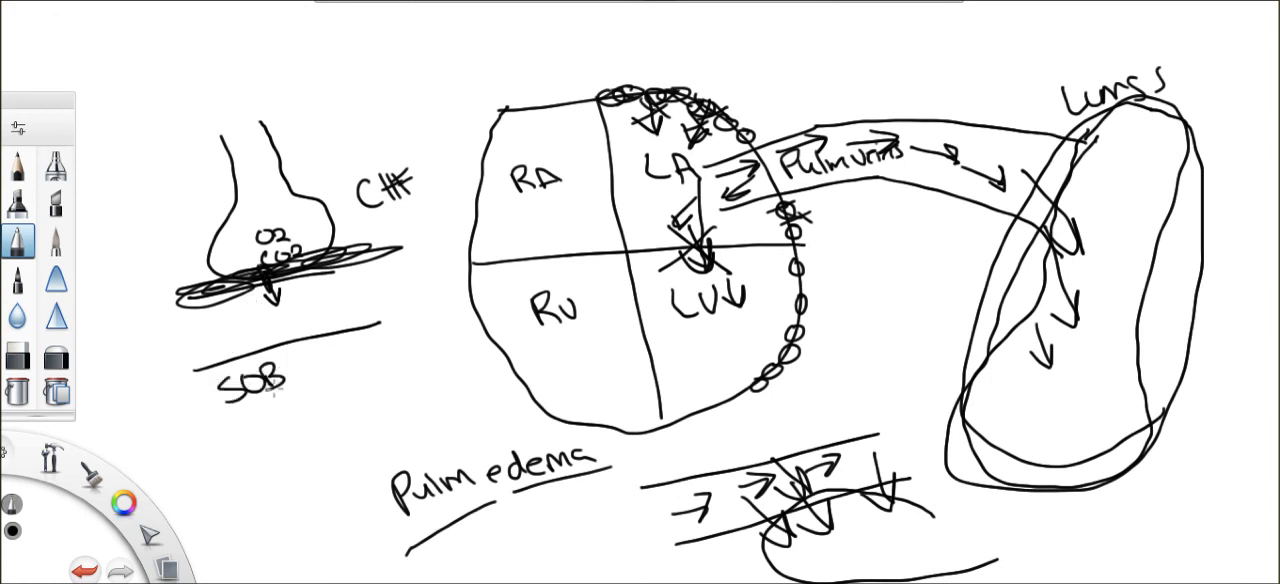
drag(210, 330, 255, 390)
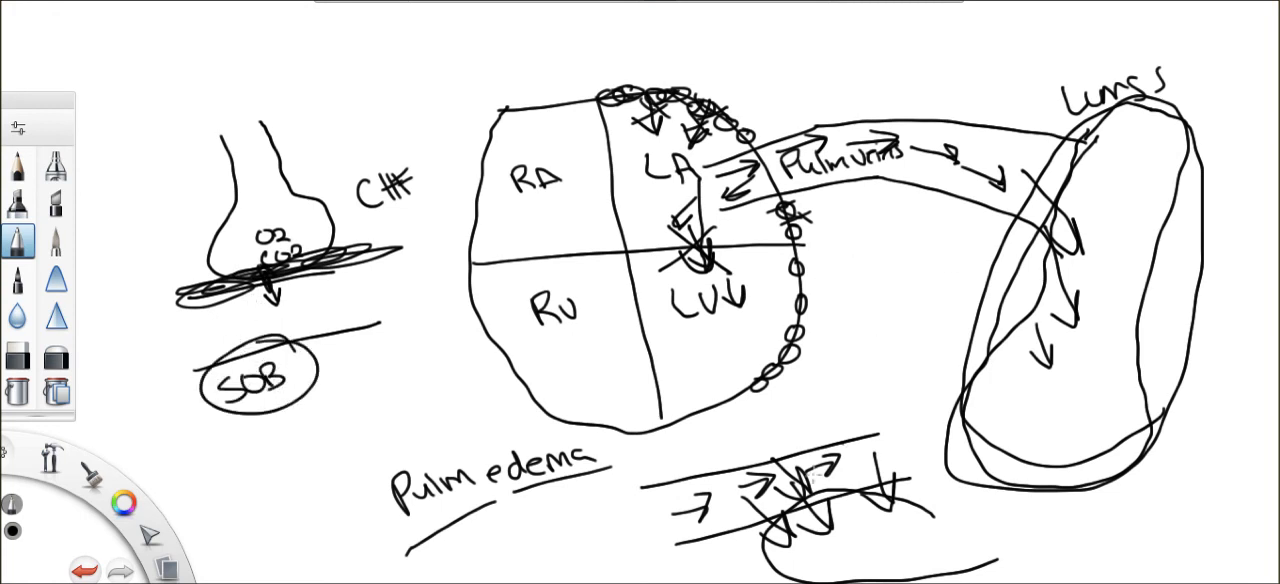